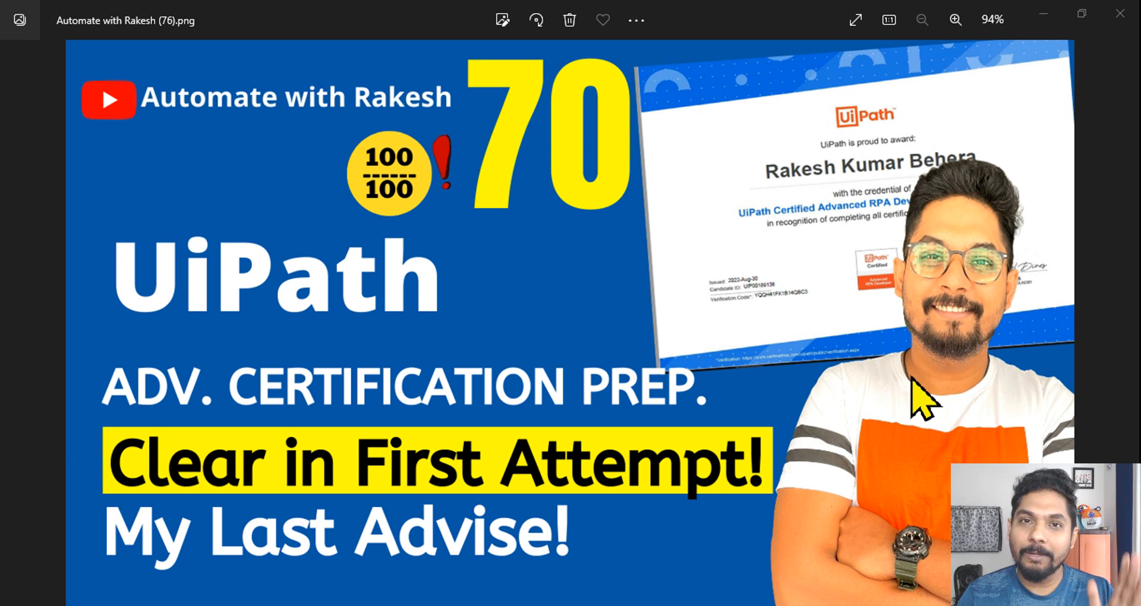
pyautogui.moveTo(841, 404)
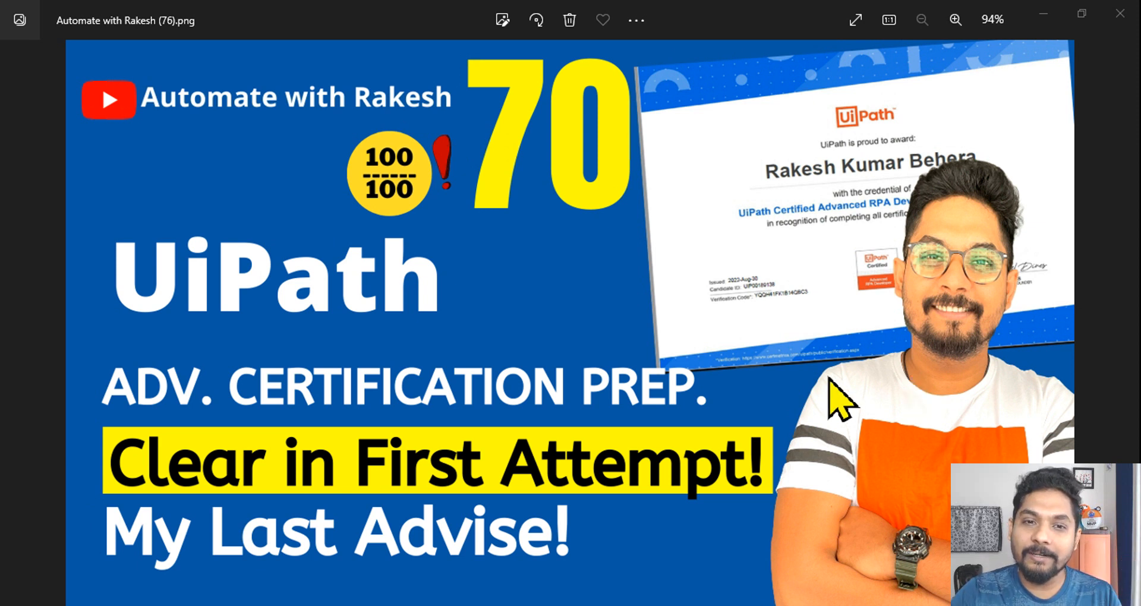
pyautogui.moveTo(563, 215)
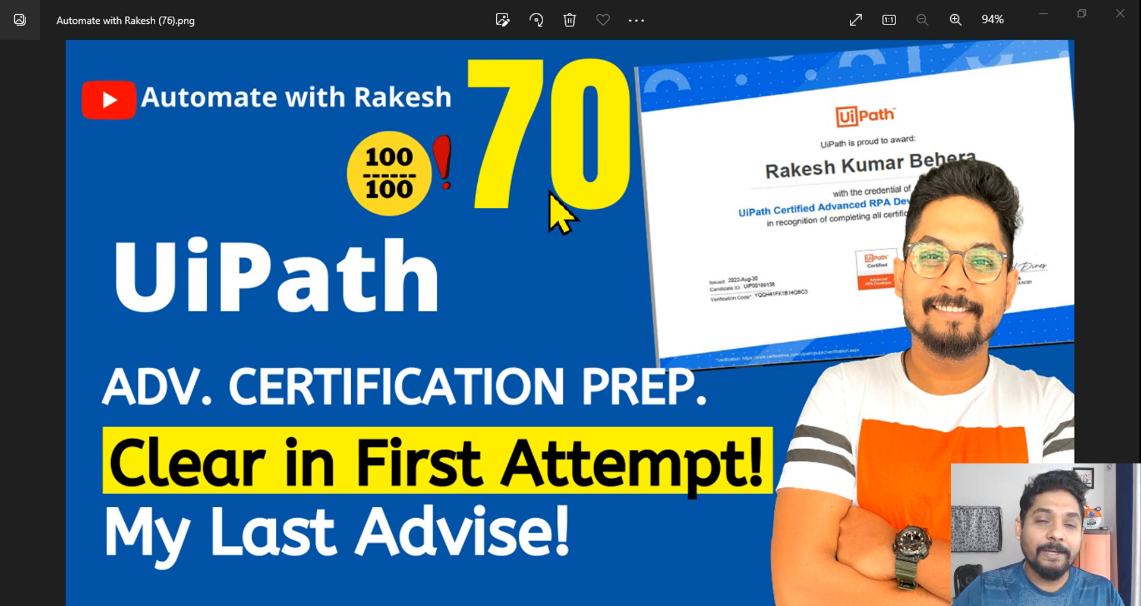
pyautogui.moveTo(514, 273)
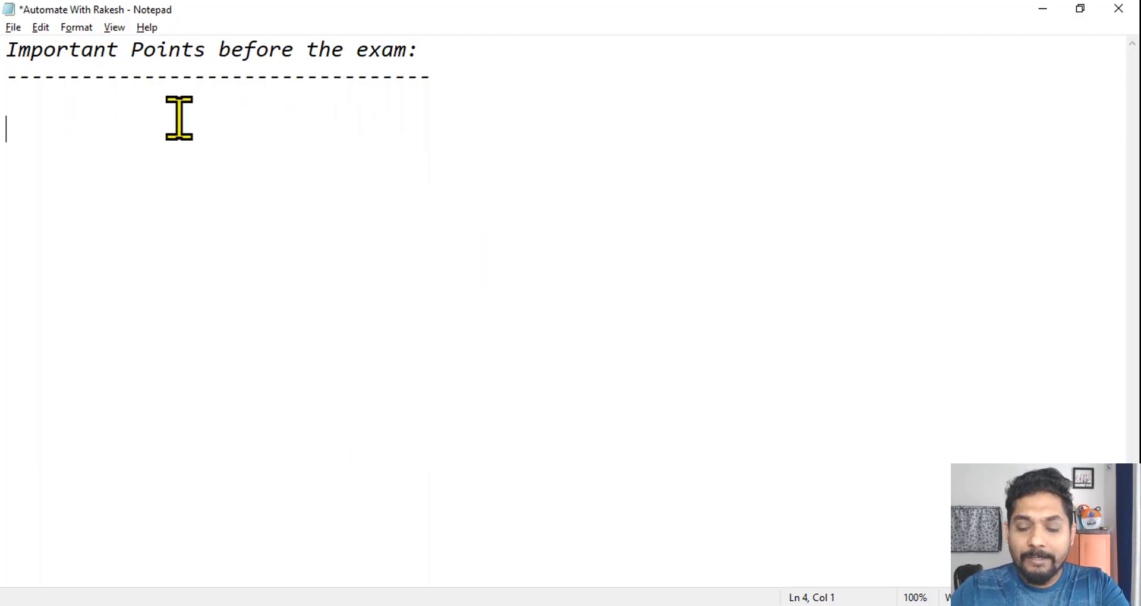
# Step: Add the first numbered point '1. Schedule your exam' below the heading's dashed underline
pyautogui.write('1.')
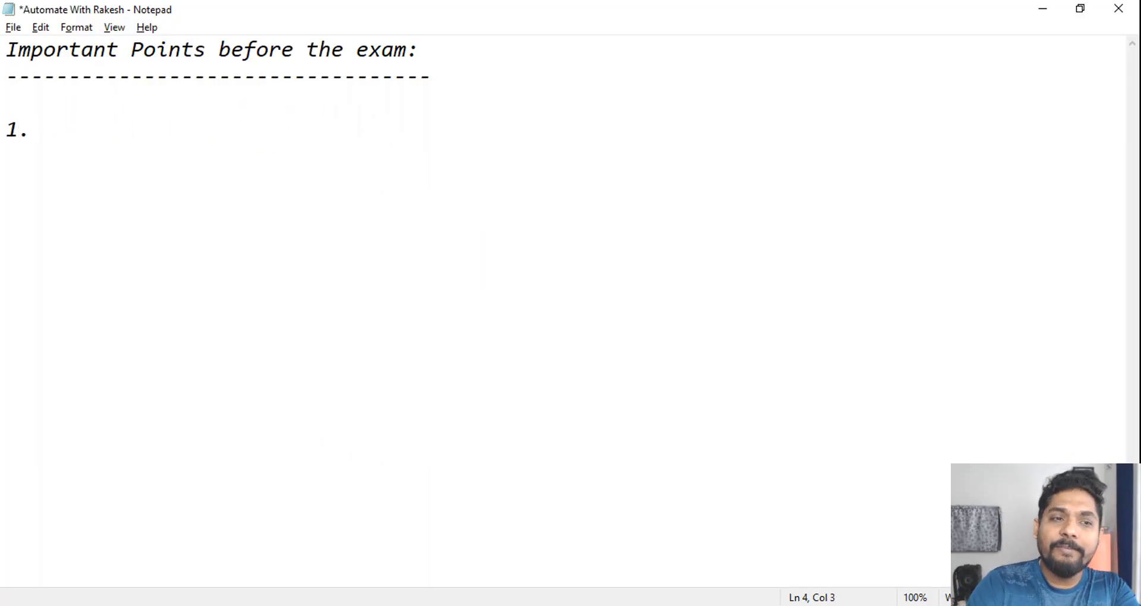
pyautogui.write('Sc')
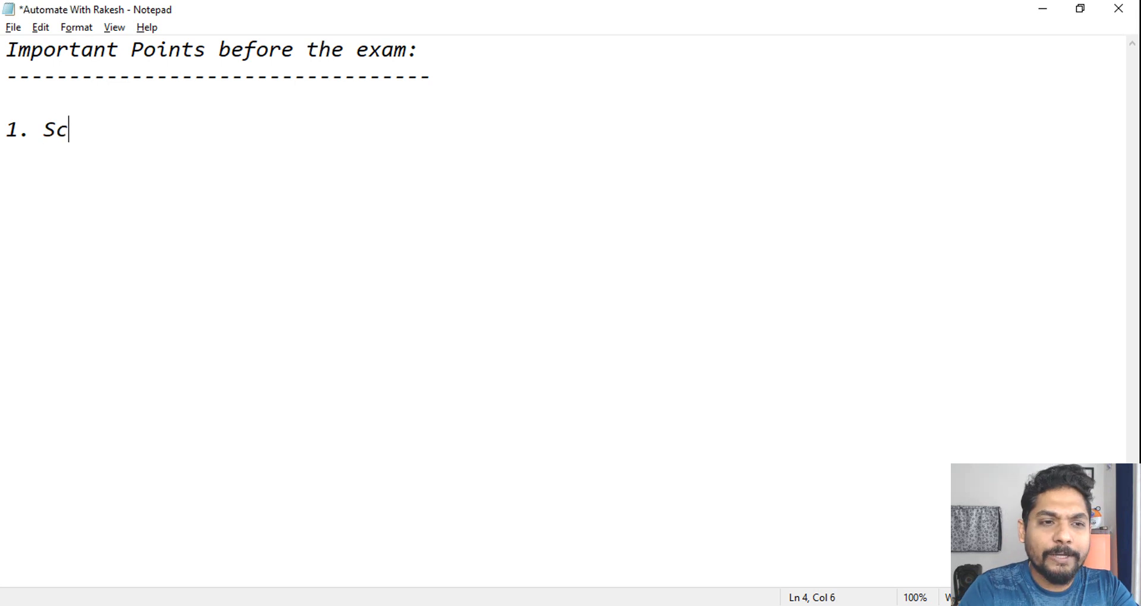
pyautogui.write('hedule yourex')
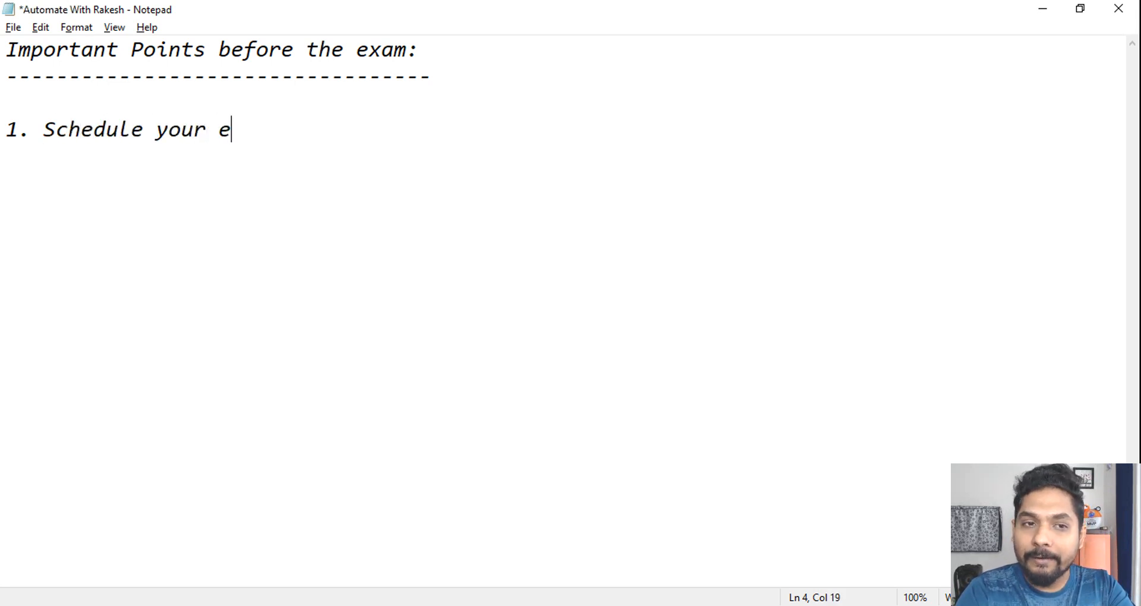
pyautogui.write('xam')
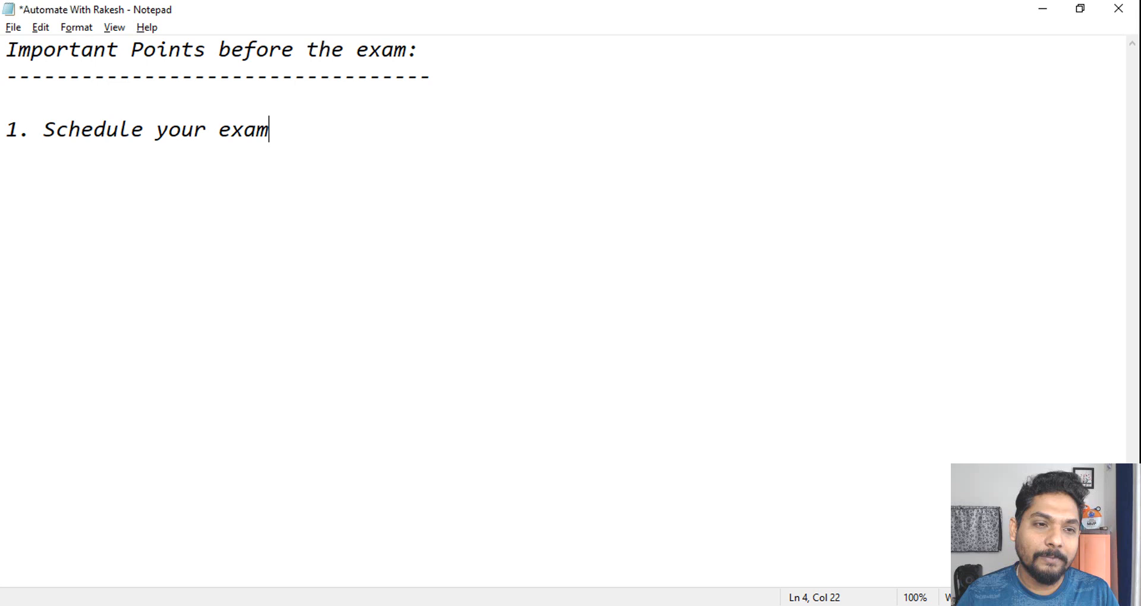
pyautogui.moveTo(371, 82)
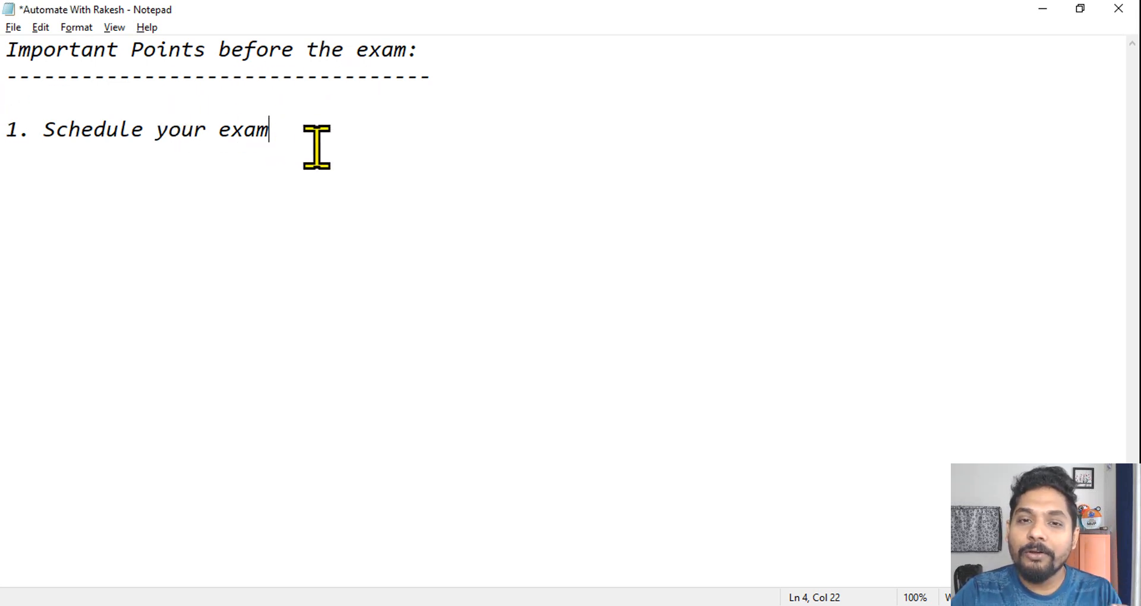
# Step: Switch to the browser's UiPath Advanced RPA Developer certification page to review it
pyautogui.click(95, 13)
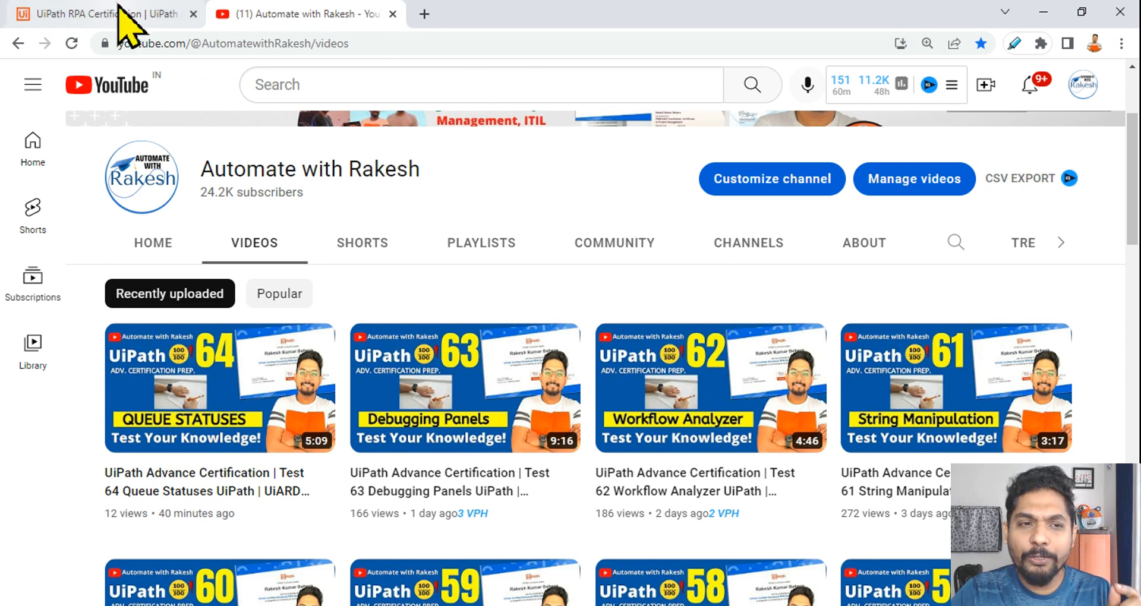
pyautogui.click(87, 13)
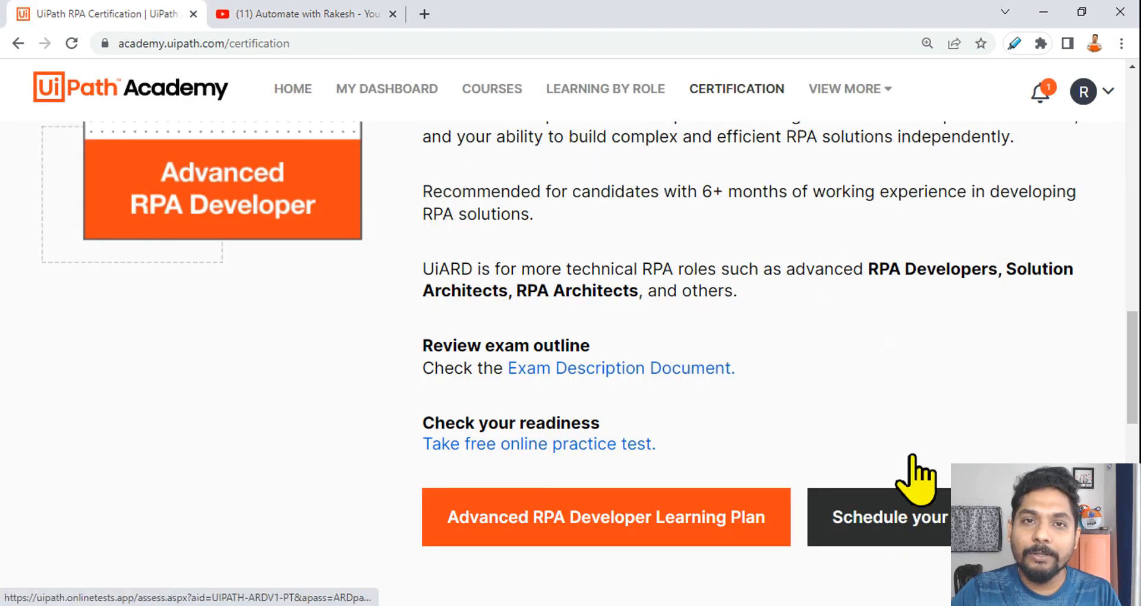
pyautogui.moveTo(920, 436)
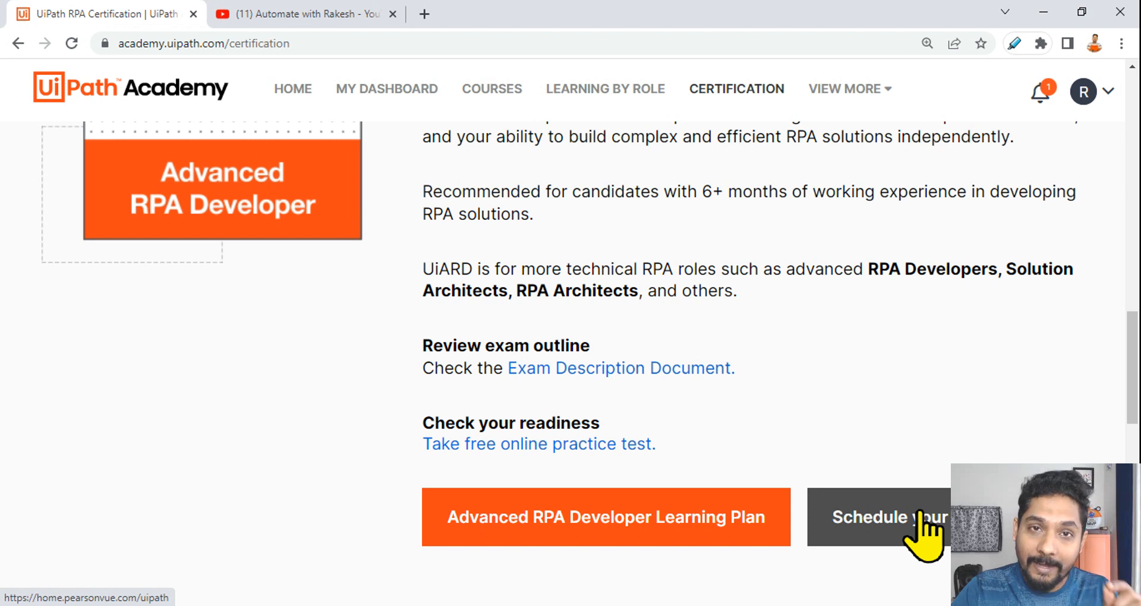
pyautogui.moveTo(782, 586)
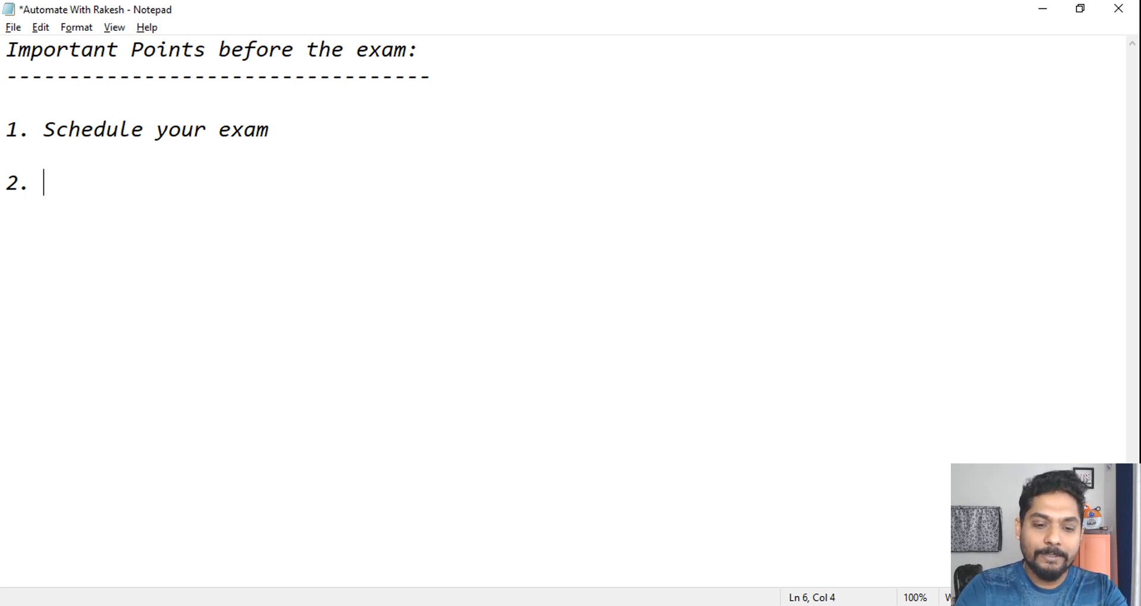
# Step: Complete the second point as '2. Schedule Time' beneath 'Schedule your exam'
pyautogui.write('Schedu')
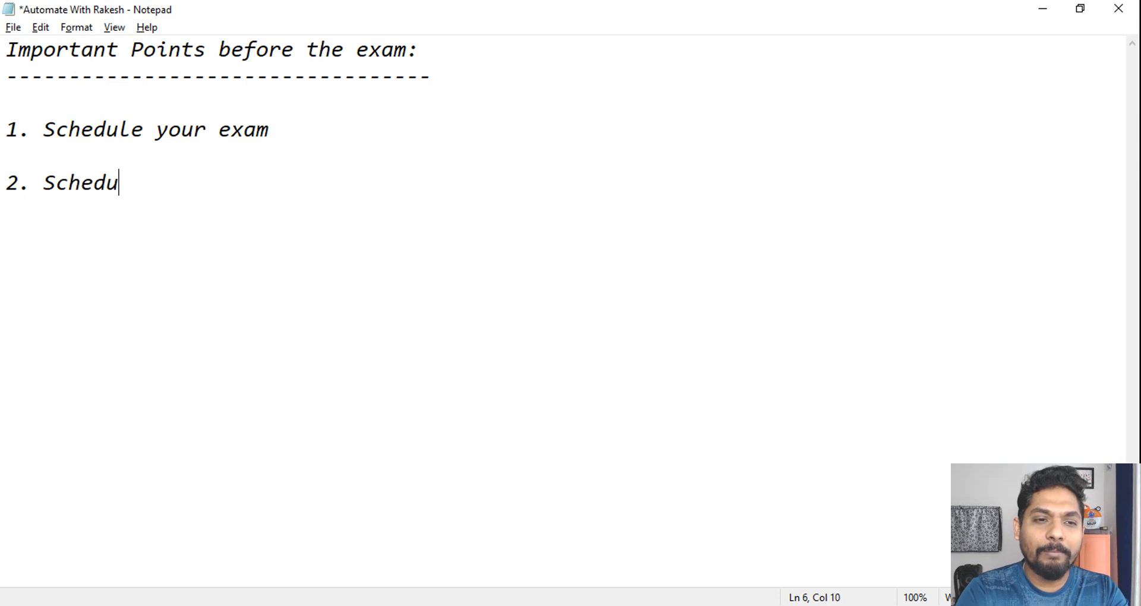
pyautogui.write('le T')
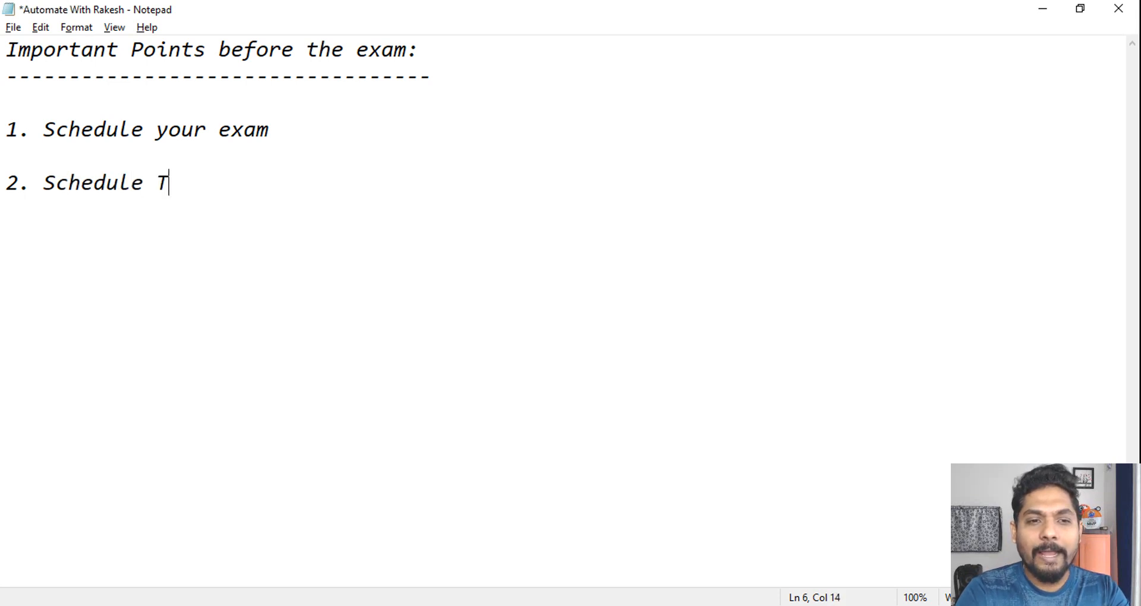
pyautogui.write('ime')
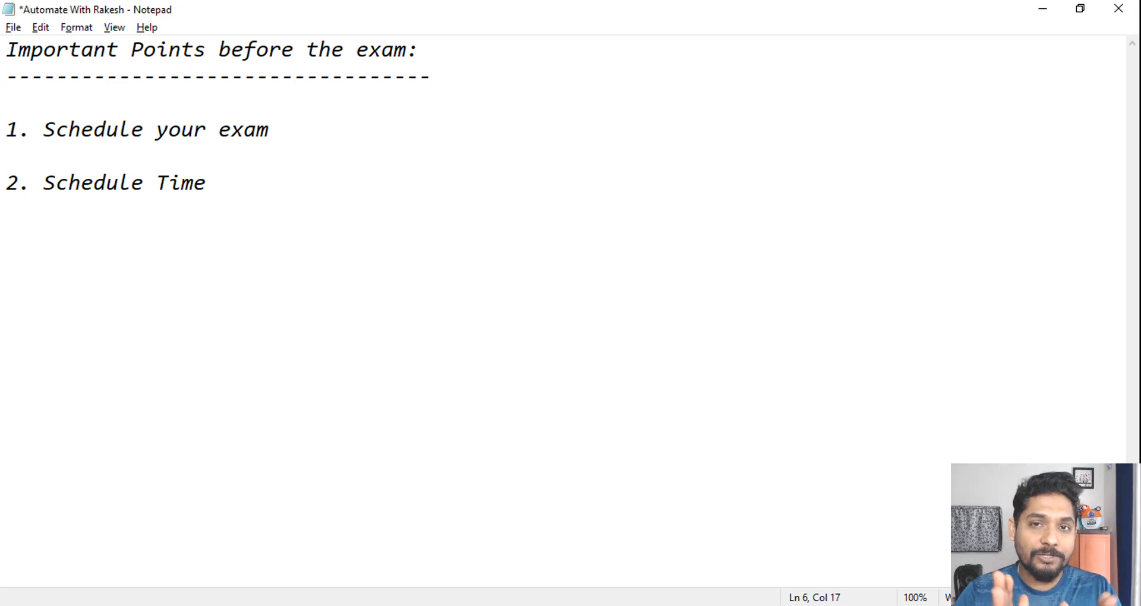
pyautogui.click(207, 183)
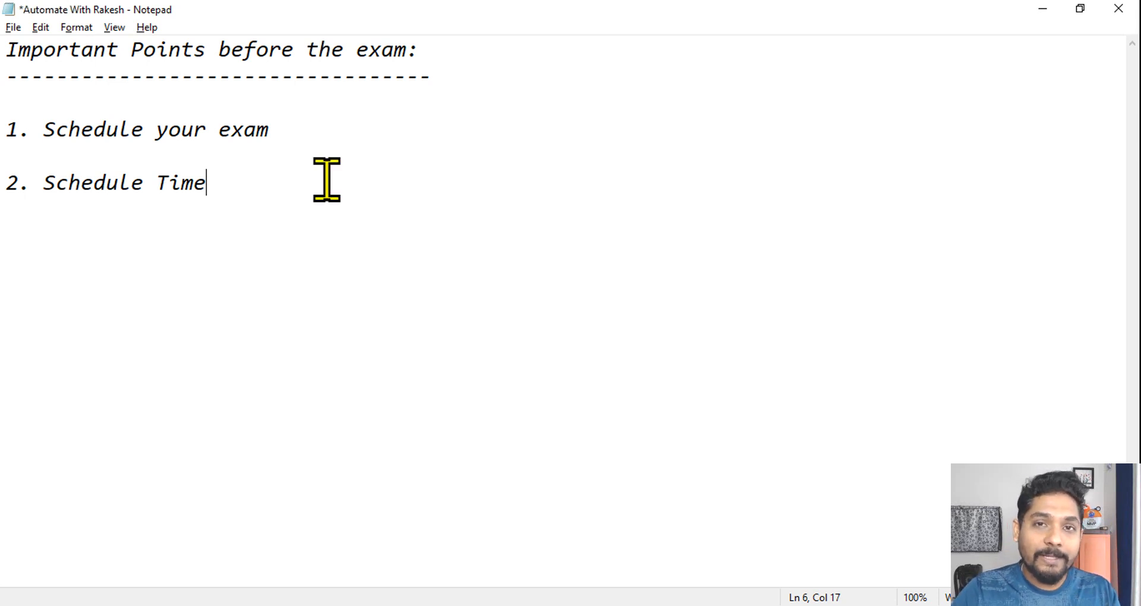
pyautogui.moveTo(295, 251)
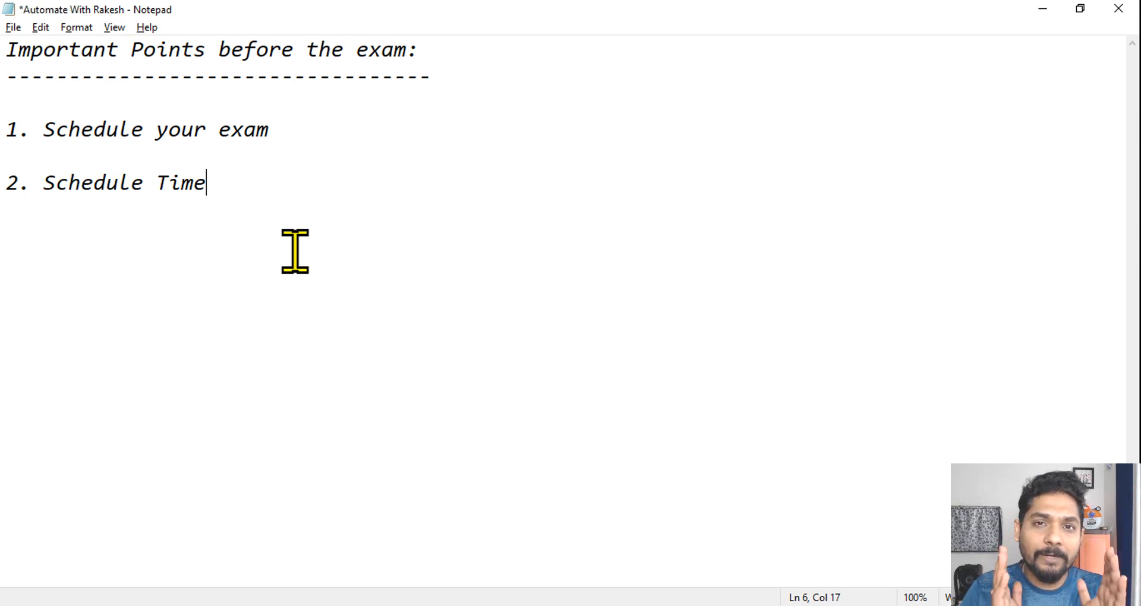
pyautogui.moveTo(283, 246)
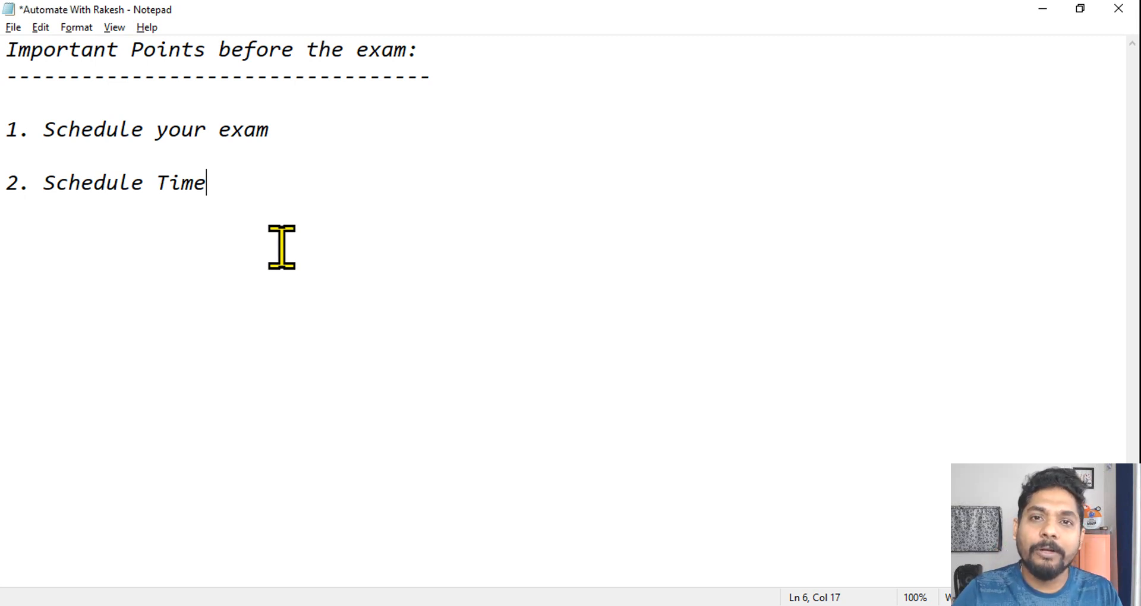
pyautogui.moveTo(241, 190)
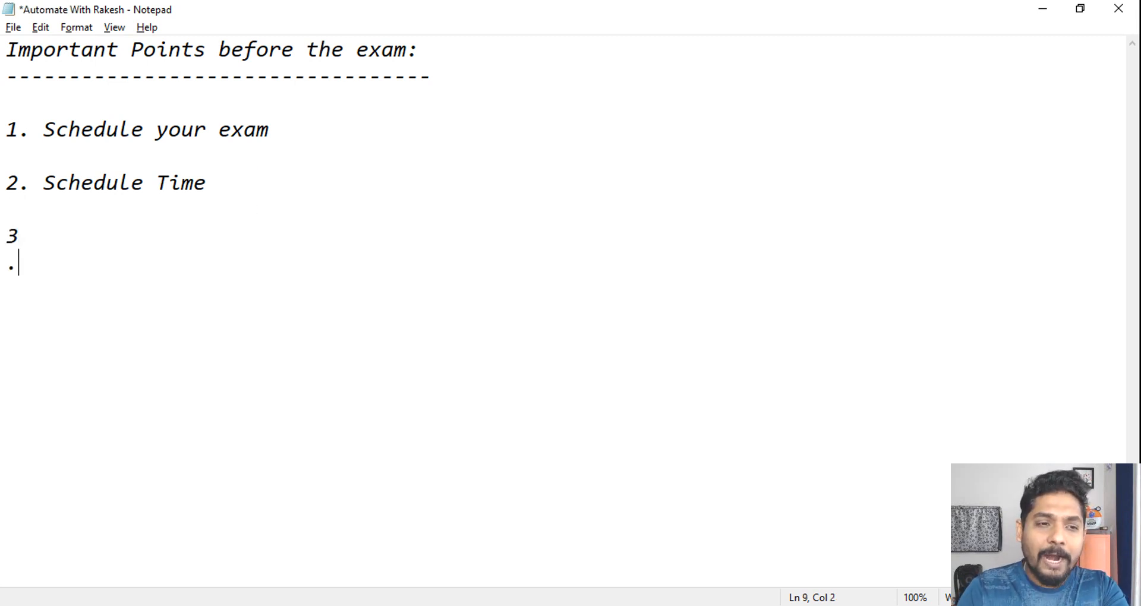
# Step: Write the third tip '3. Keep mind very calm >> Stay Focused'
pyautogui.press('backspace')
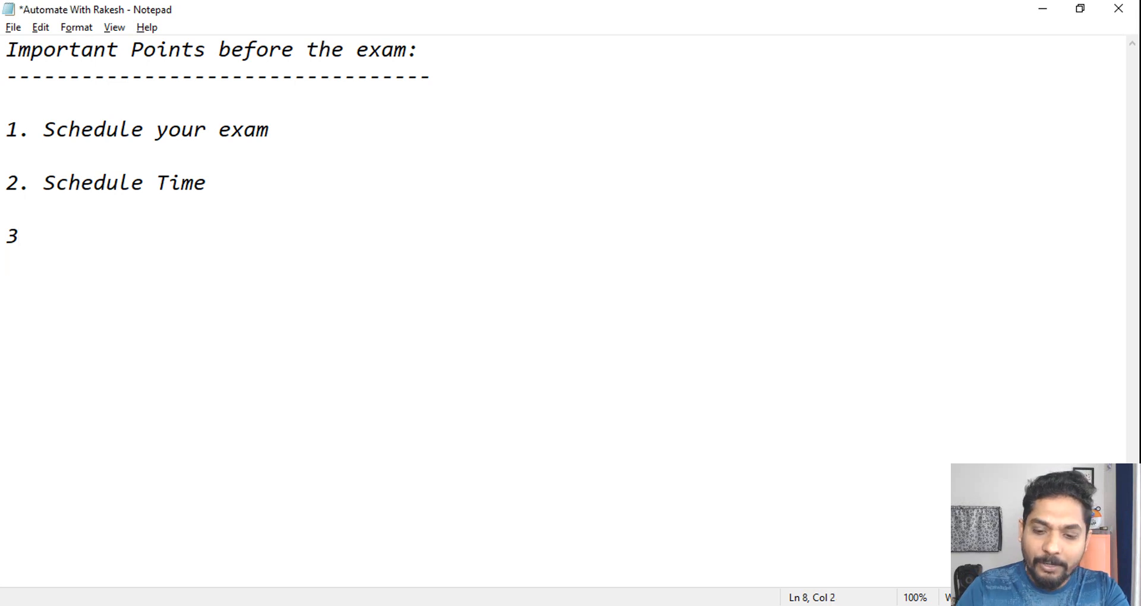
pyautogui.write('.')
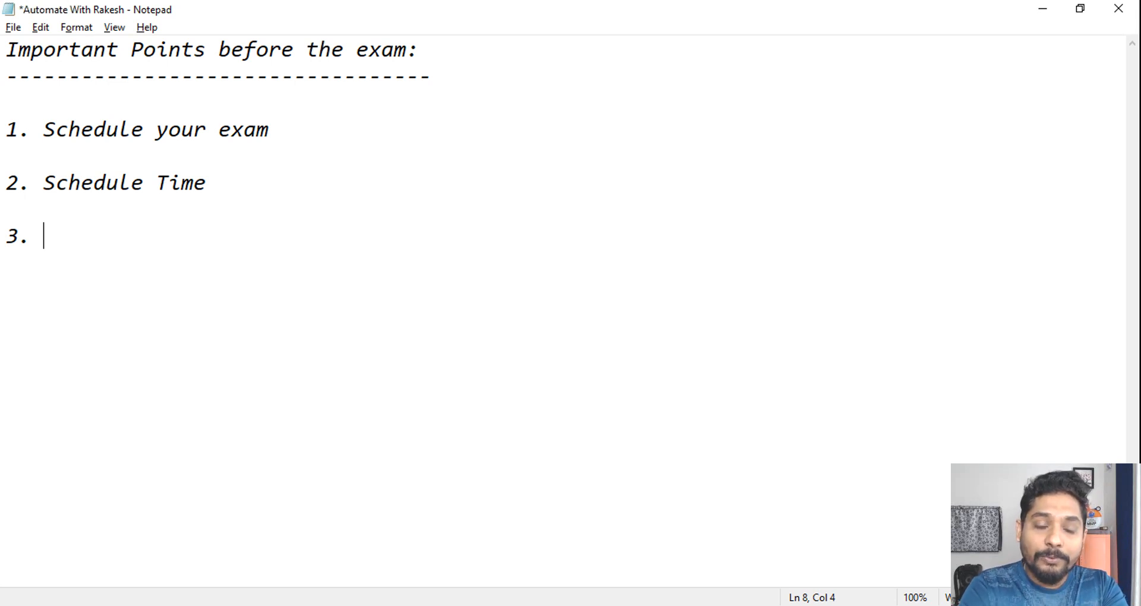
pyautogui.write('Keep mind')
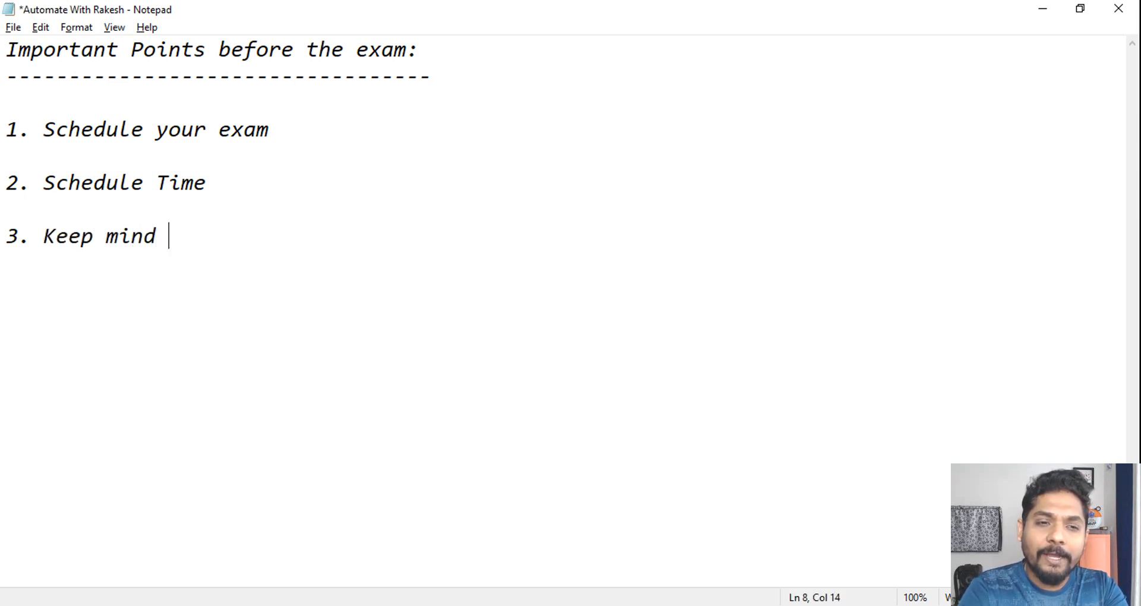
pyautogui.write('very calm >> Sta')
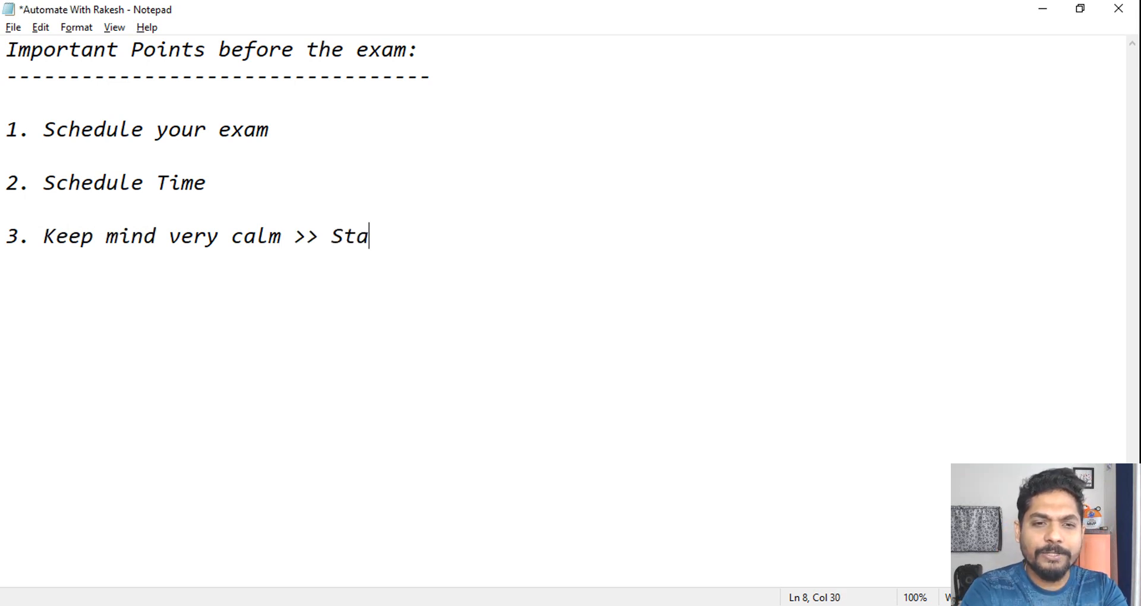
pyautogui.write('y Focused')
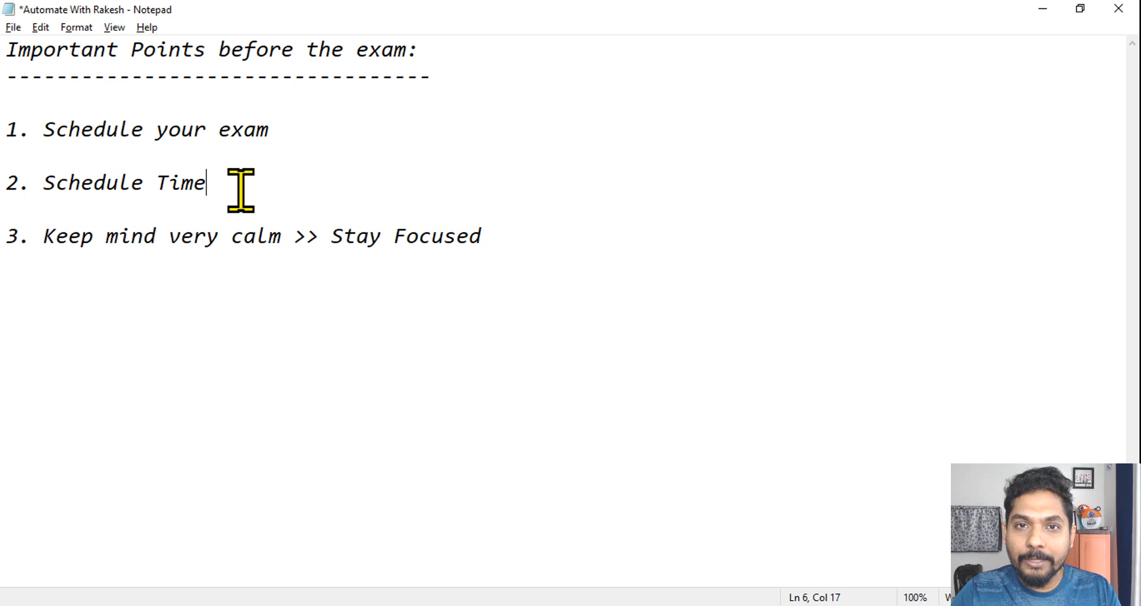
pyautogui.moveTo(442, 198)
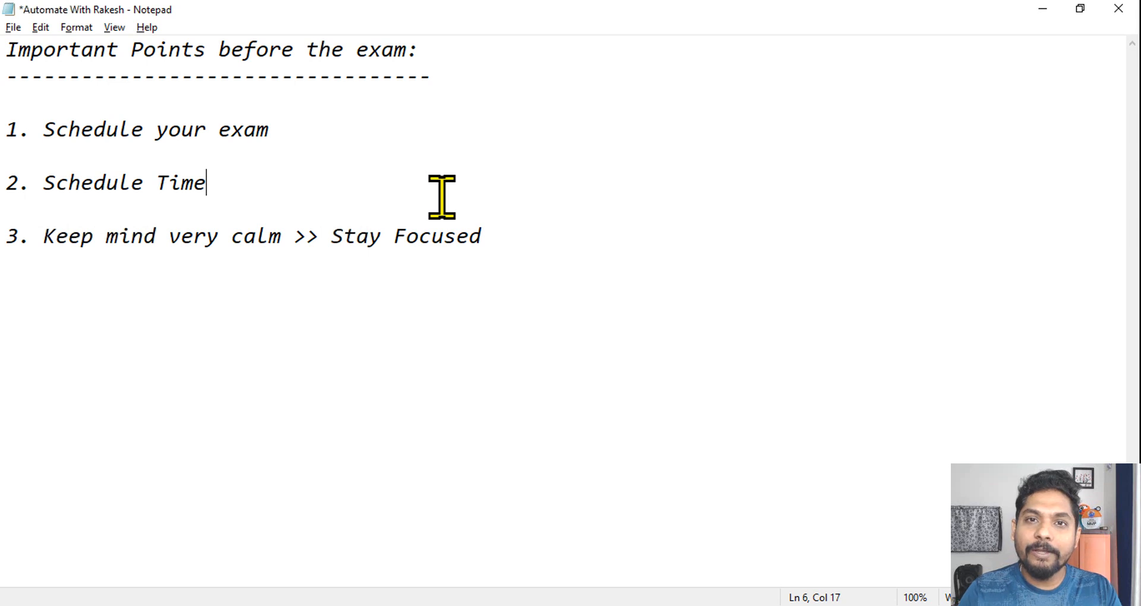
pyautogui.moveTo(514, 165)
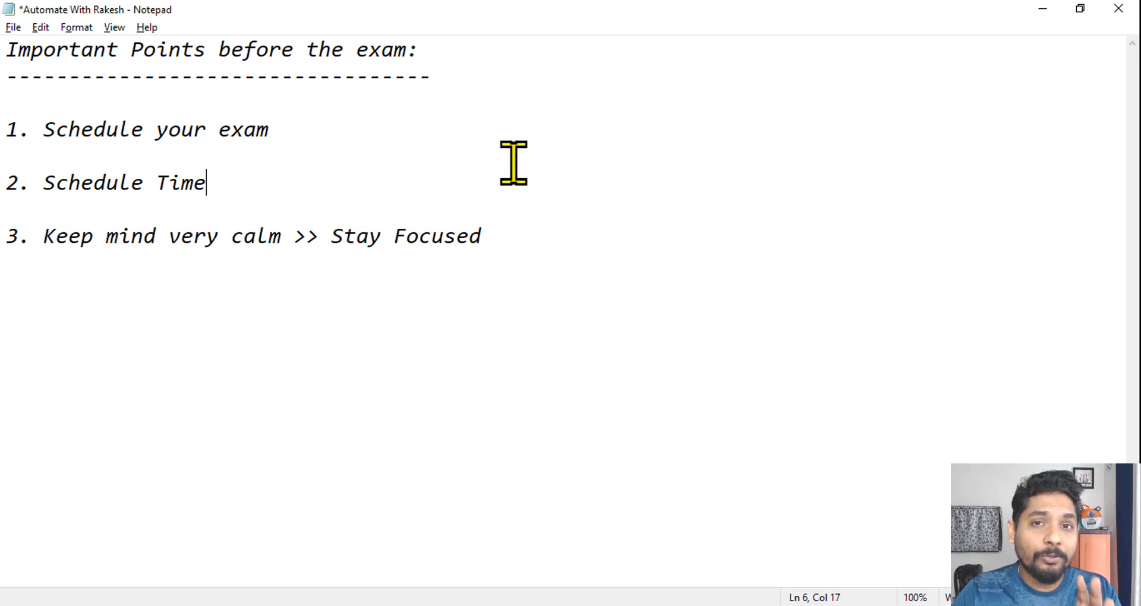
pyautogui.moveTo(475, 164)
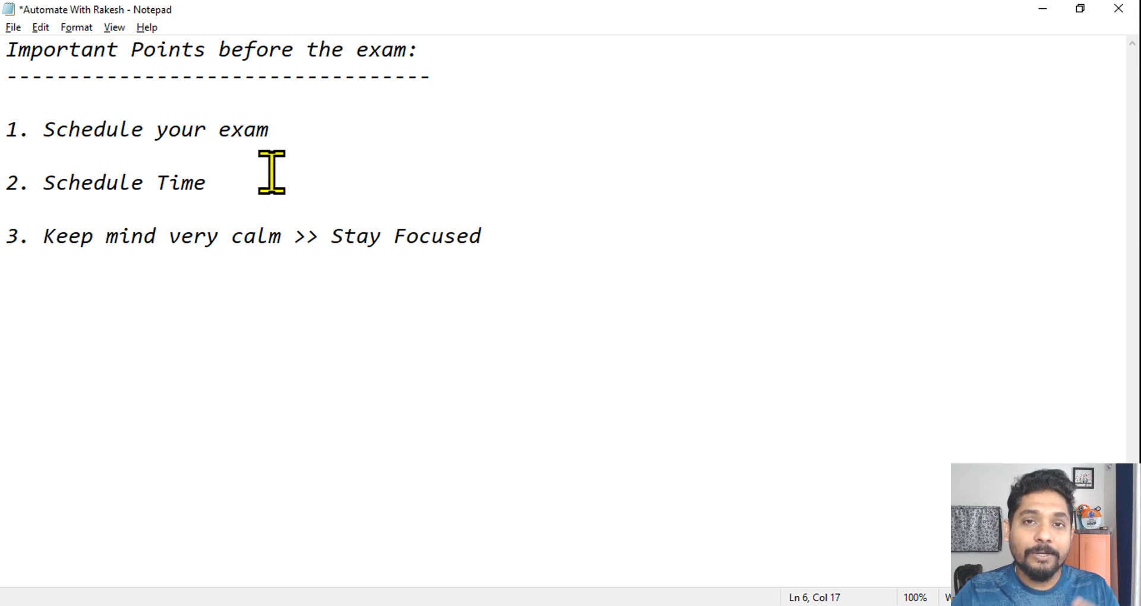
# Step: Highlight the third tip while explaining it, then return the cursor to its end
pyautogui.click(207, 182)
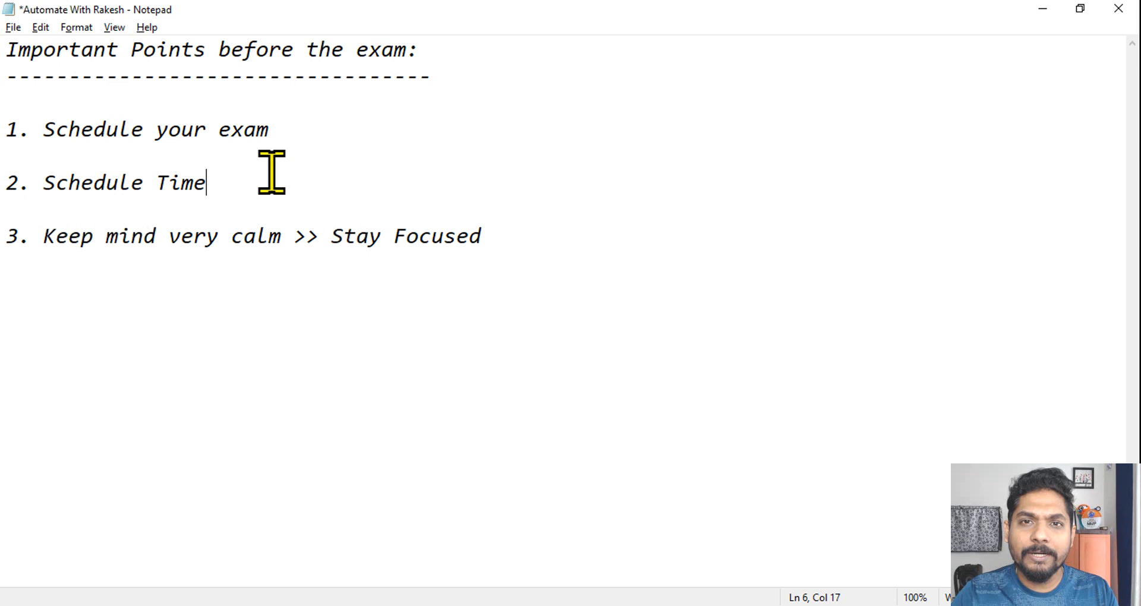
pyautogui.moveTo(227, 183)
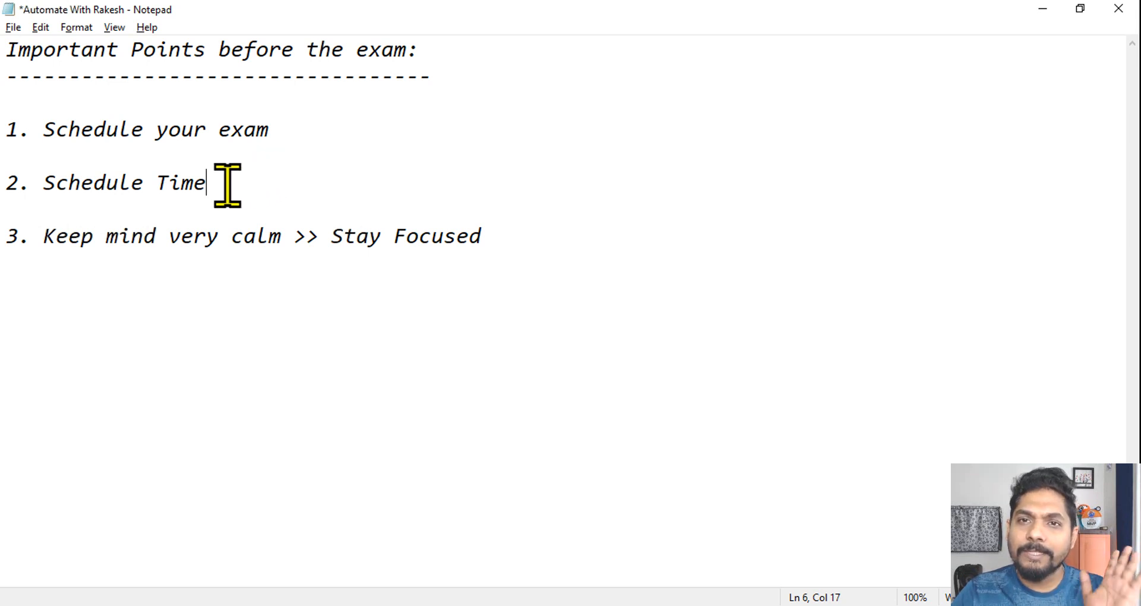
pyautogui.moveTo(95, 235); pyautogui.dragTo(481, 235)
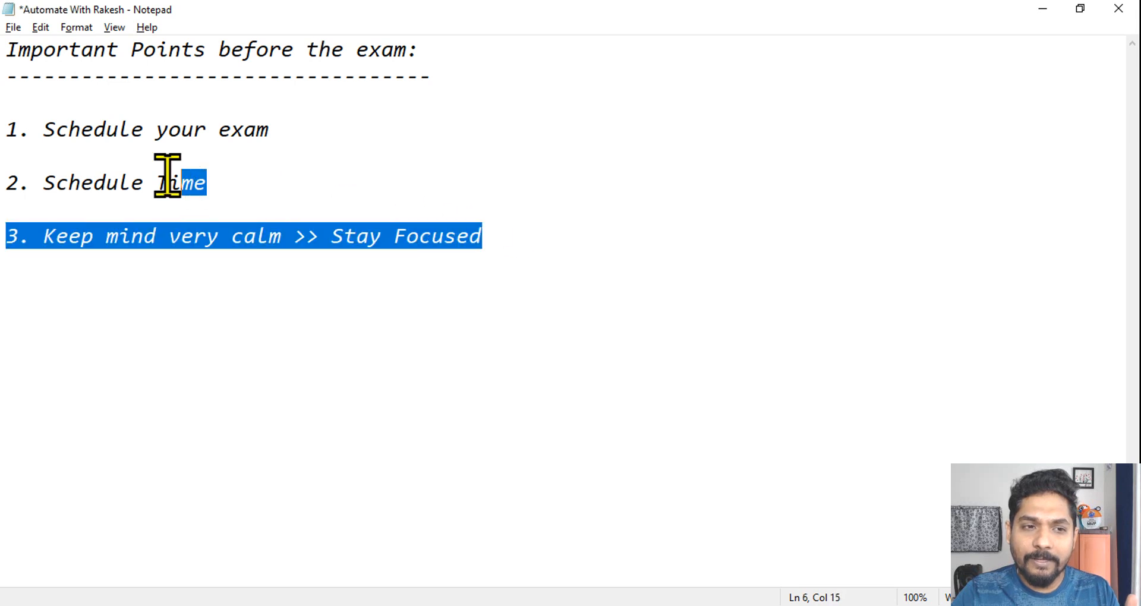
pyautogui.click(656, 251)
pyautogui.write('4.')
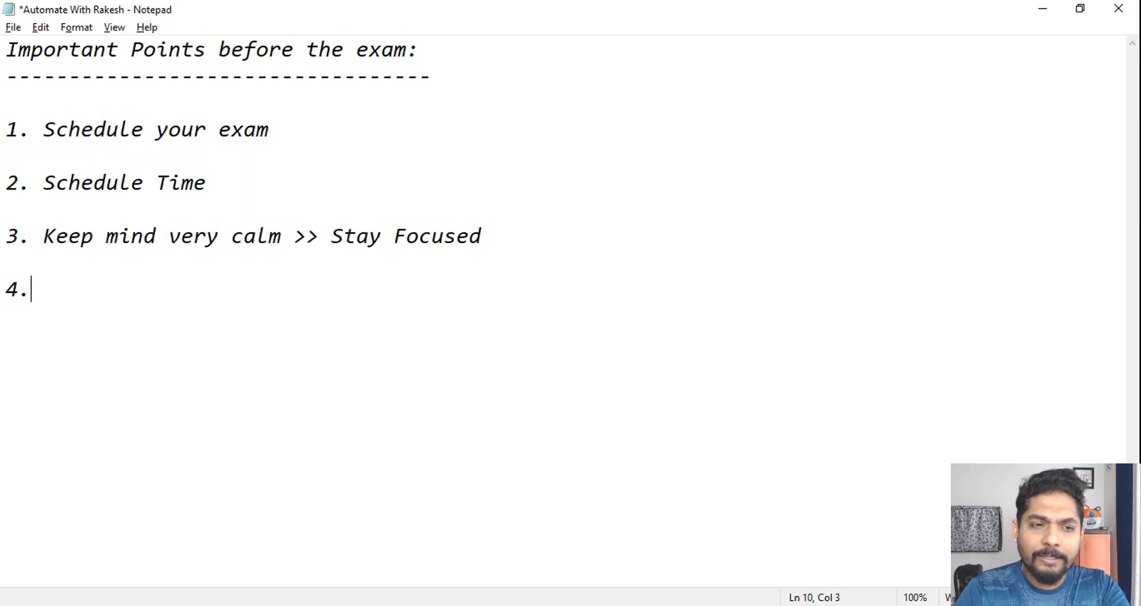
# Step: Write the fourth tip '4. Keep some time to review', highlighting 'very calm >> Stay Focused' while explaining
pyautogui.write('Keep some time to r')
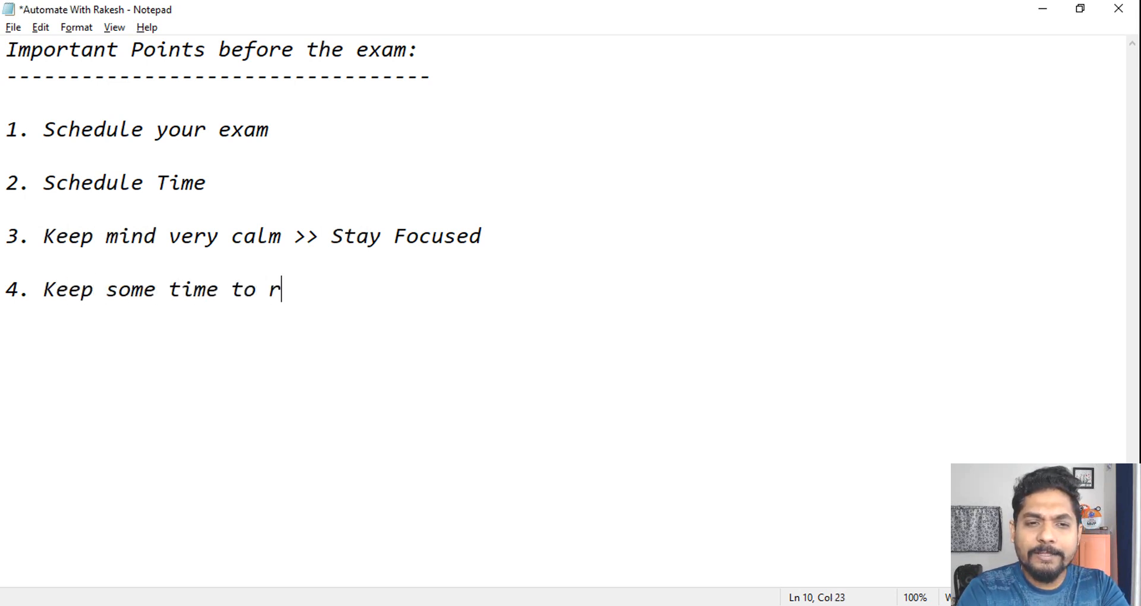
pyautogui.write('eview')
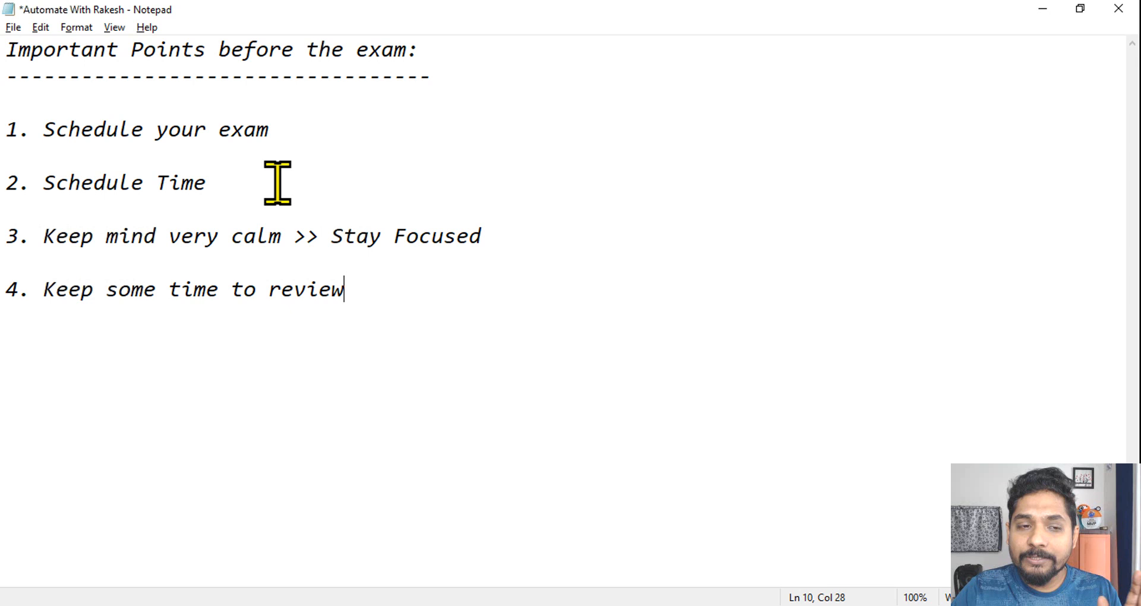
pyautogui.moveTo(335, 236); pyautogui.dragTo(480, 235)
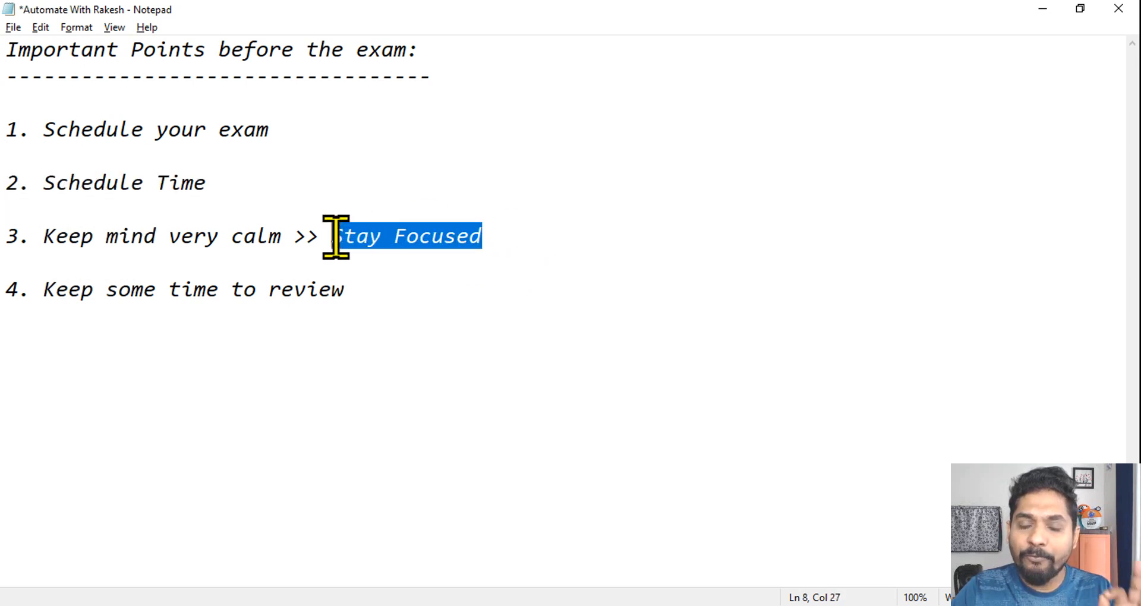
pyautogui.moveTo(568, 283)
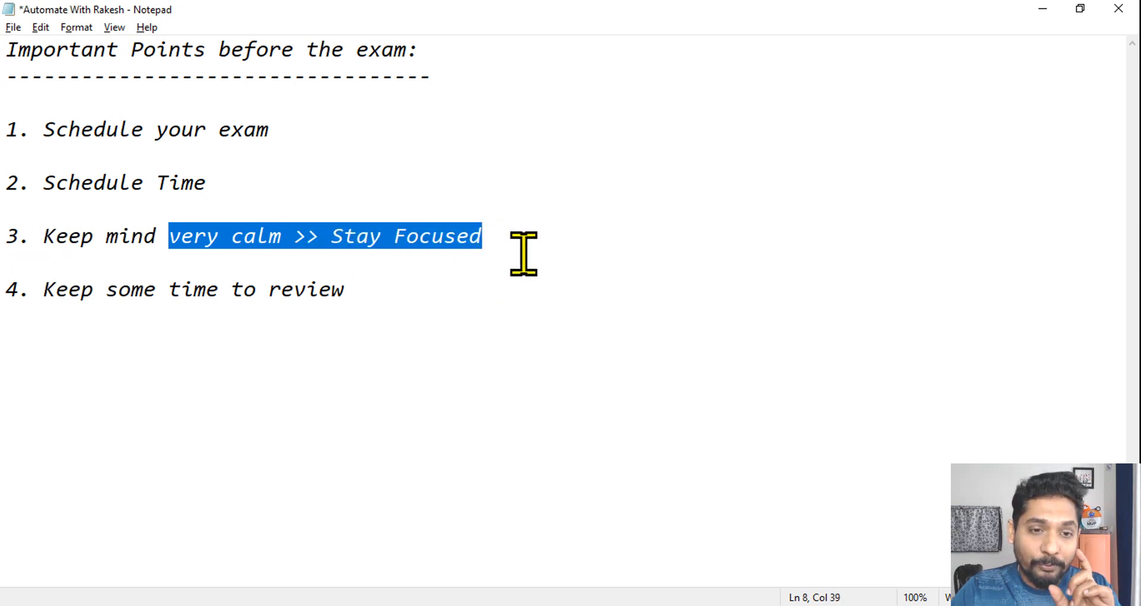
pyautogui.moveTo(515, 241)
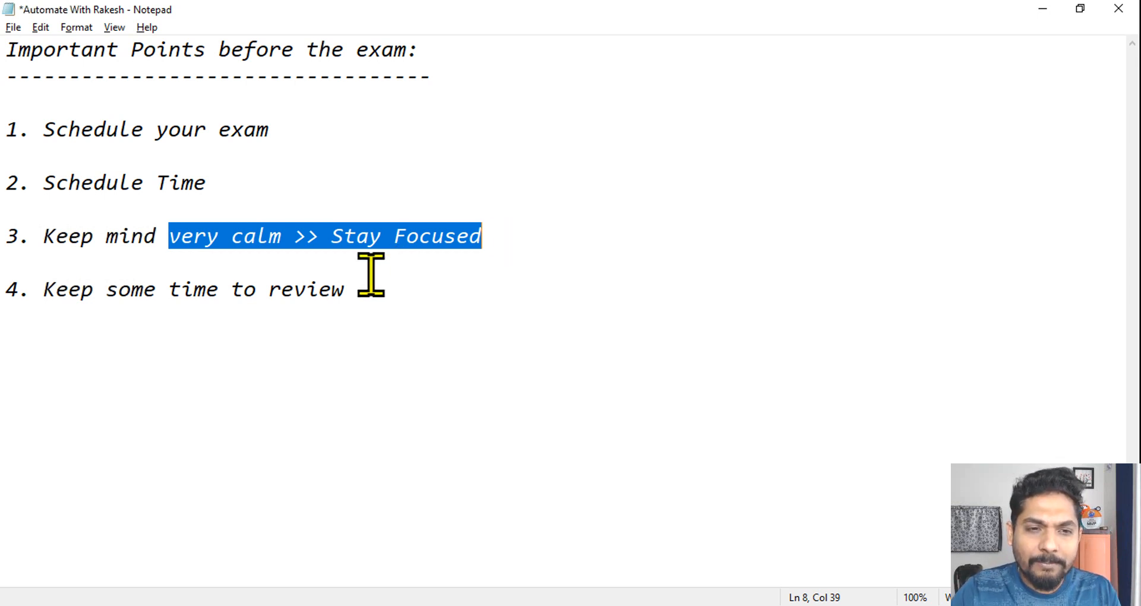
pyautogui.click(343, 290)
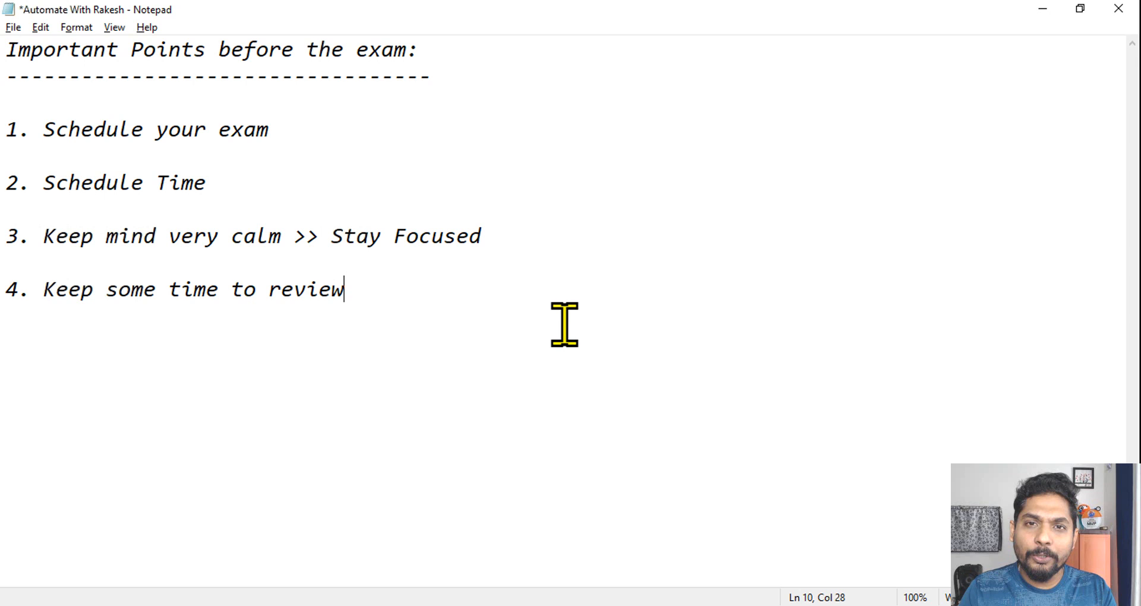
pyautogui.moveTo(412, 270)
pyautogui.write(' (')
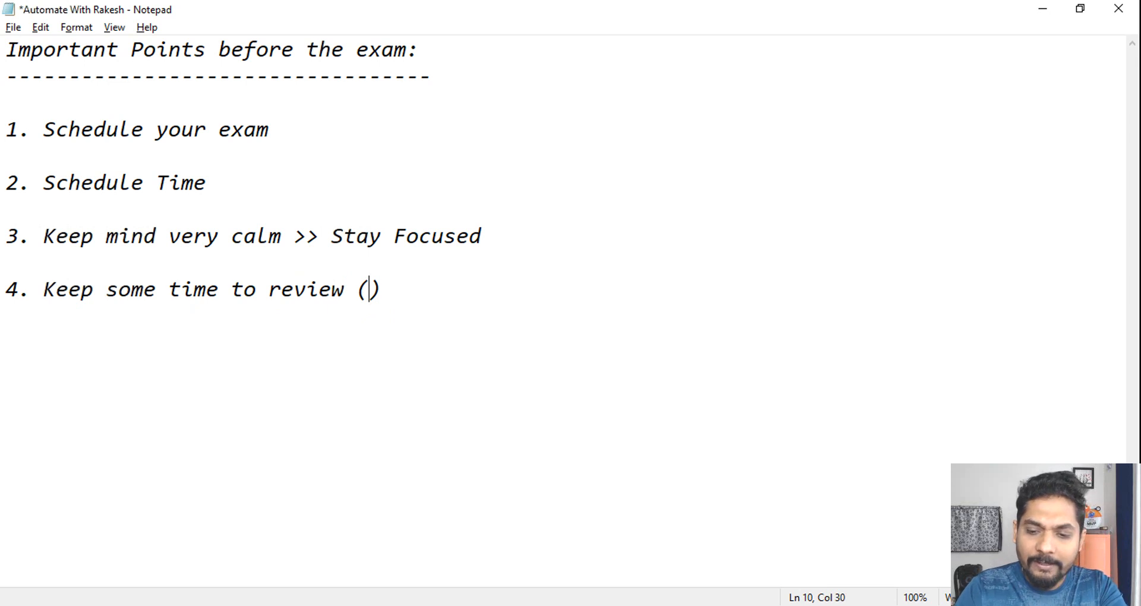
# Step: Extend the fourth tip to read 'Keep some time to review (15 Minutes)'
pyautogui.write('15 Minutes')
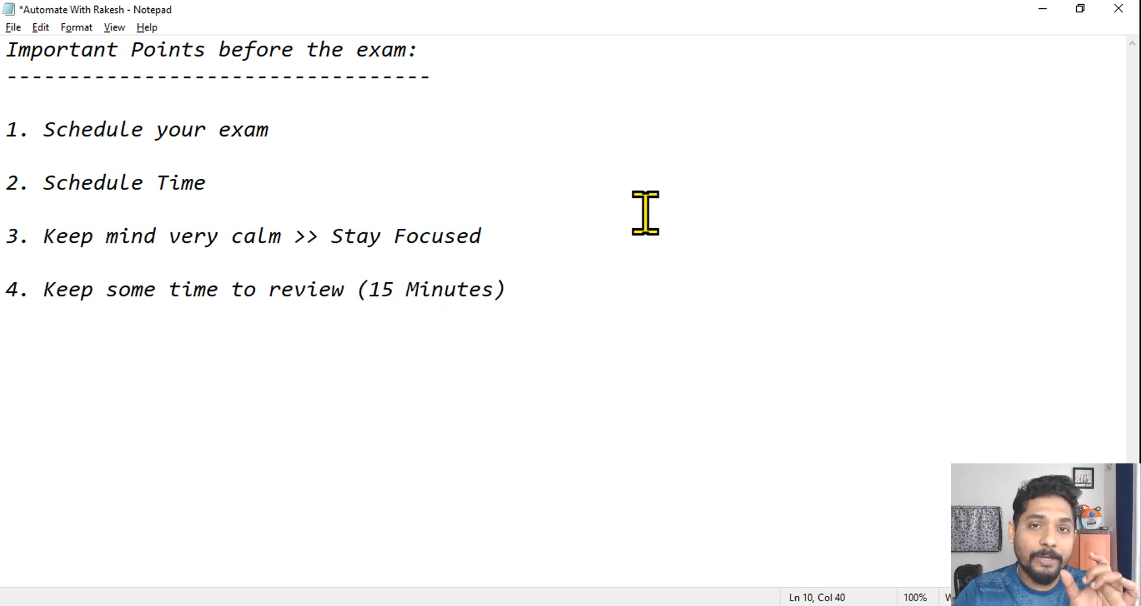
pyautogui.moveTo(720, 258)
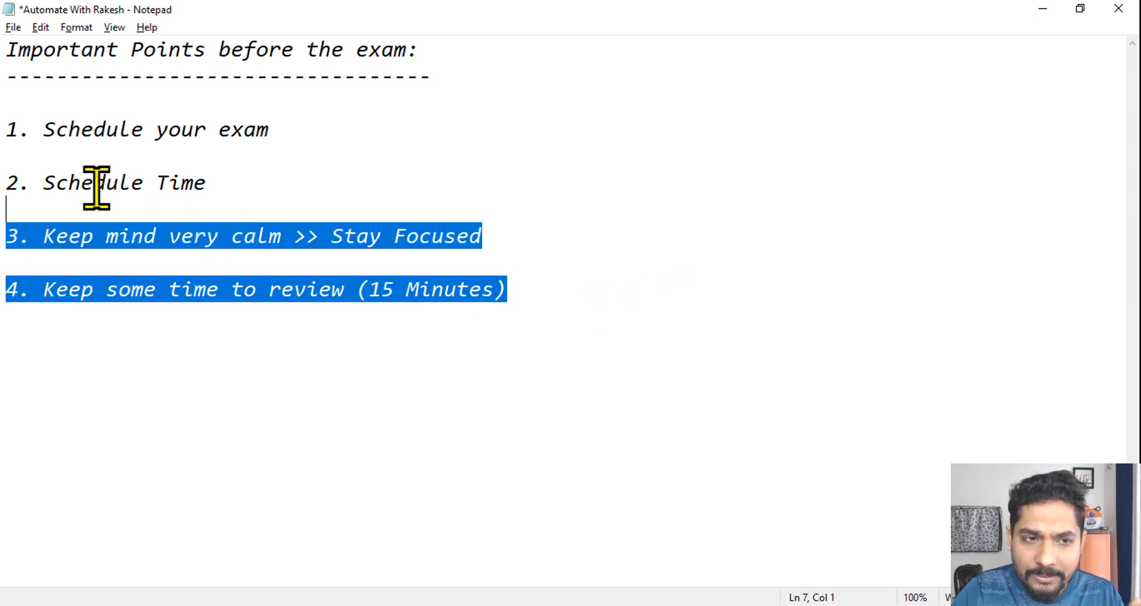
pyautogui.click(601, 290)
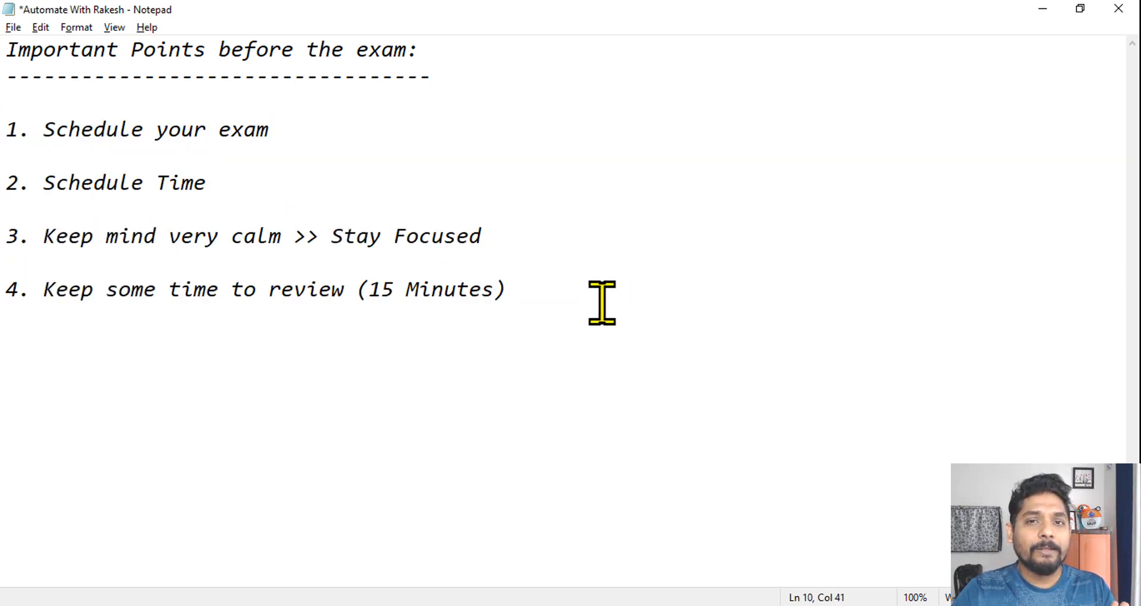
pyautogui.click(507, 290)
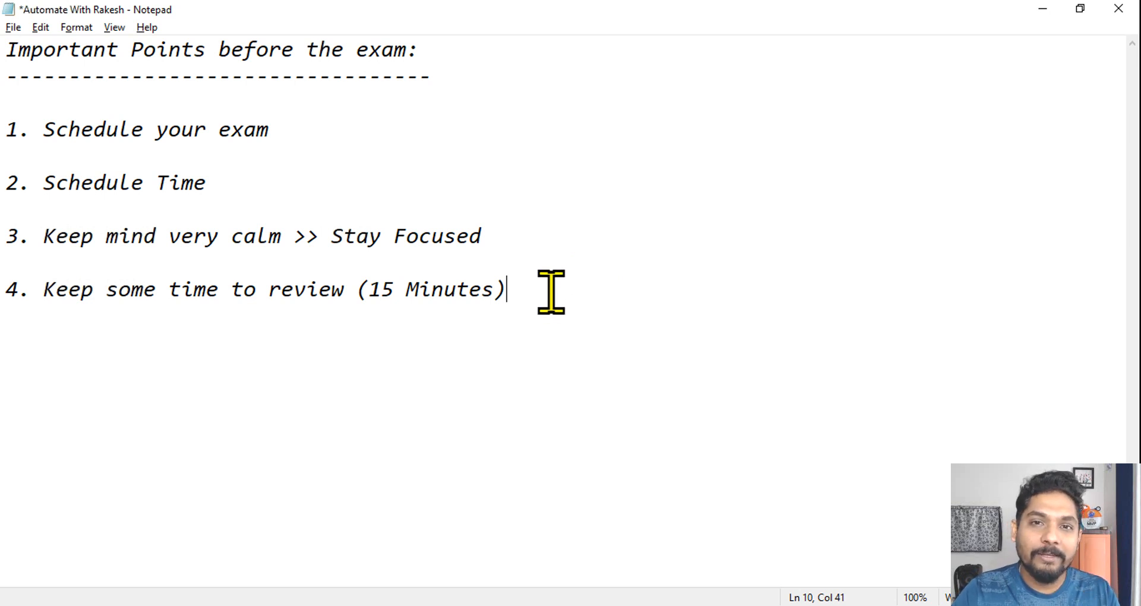
pyautogui.moveTo(579, 292)
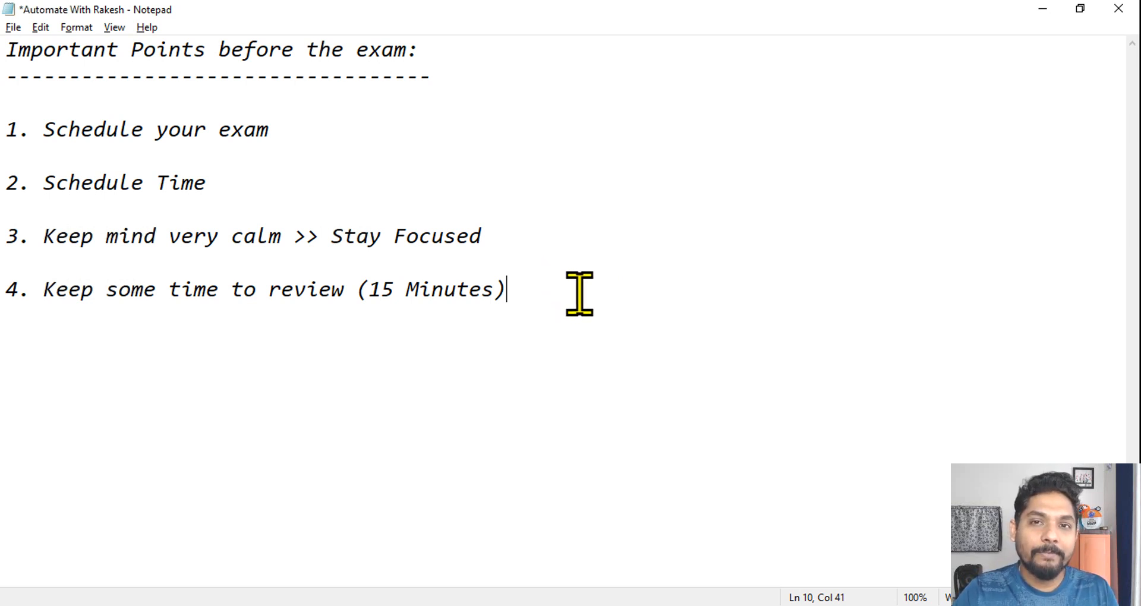
pyautogui.moveTo(597, 287)
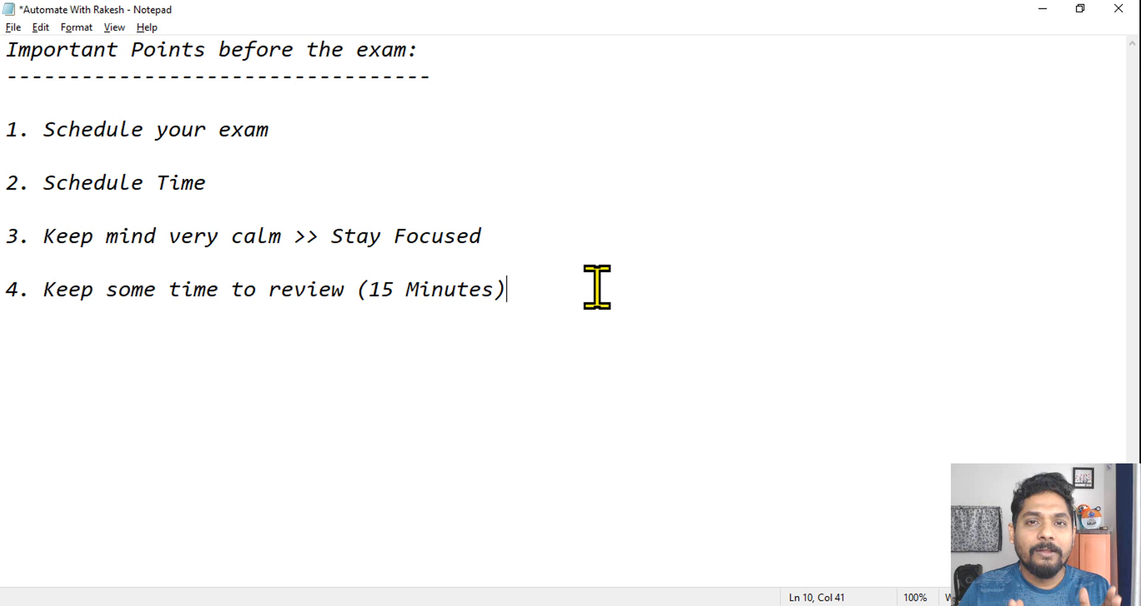
pyautogui.moveTo(290, 129)
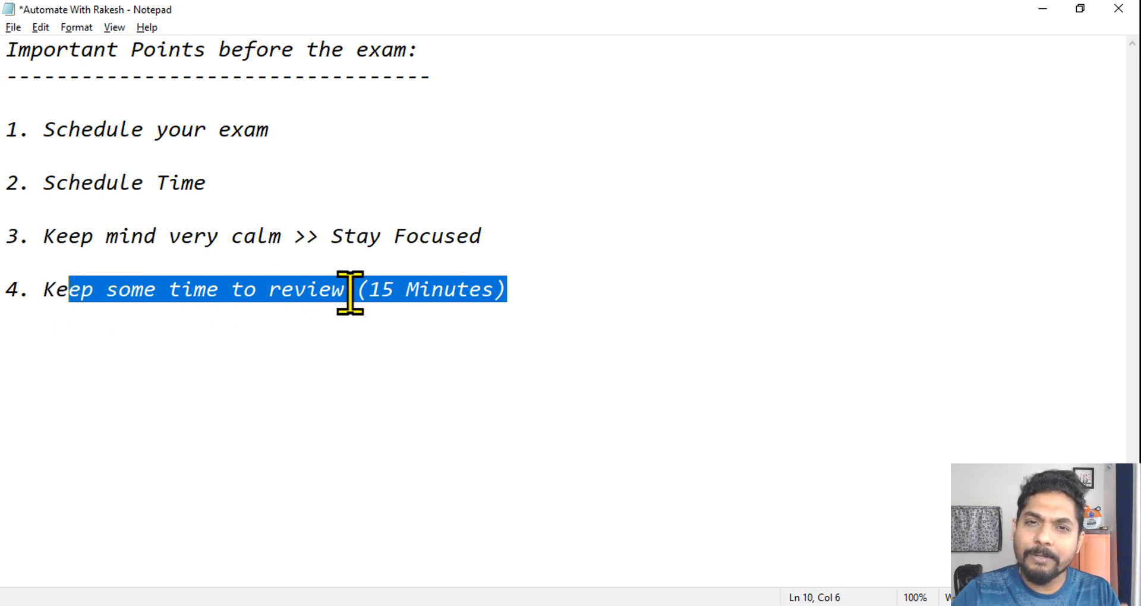
pyautogui.moveTo(549, 262)
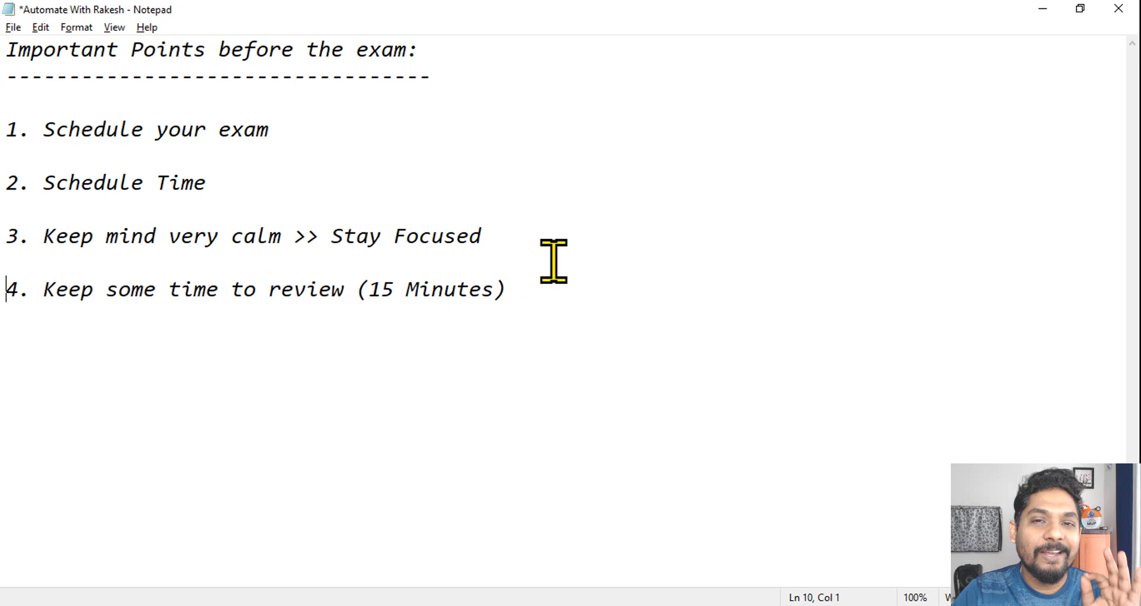
pyautogui.moveTo(588, 290)
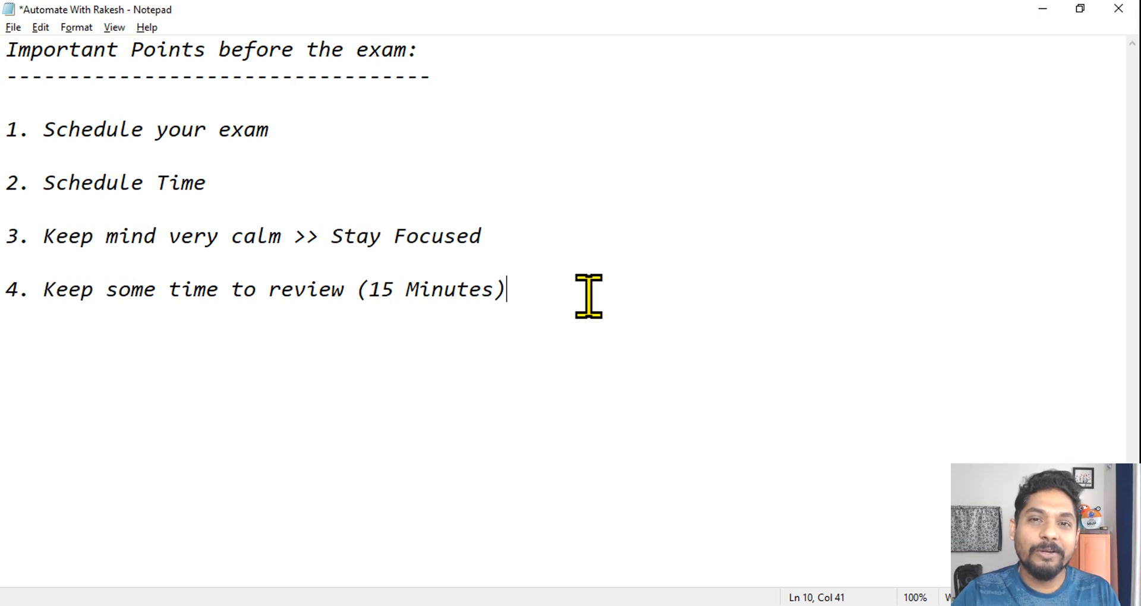
pyautogui.moveTo(601, 284)
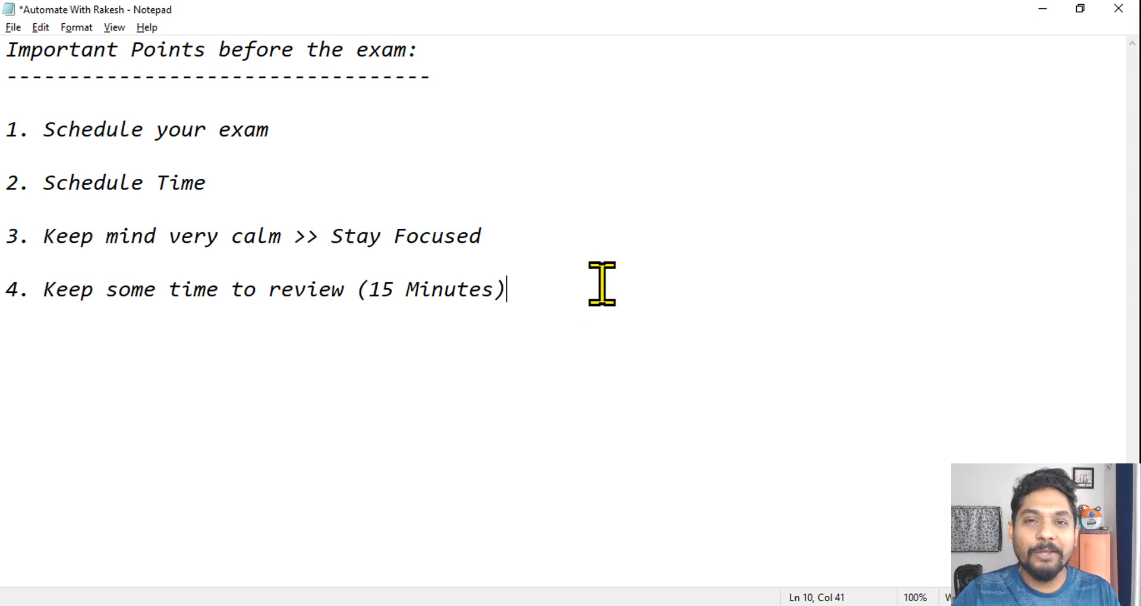